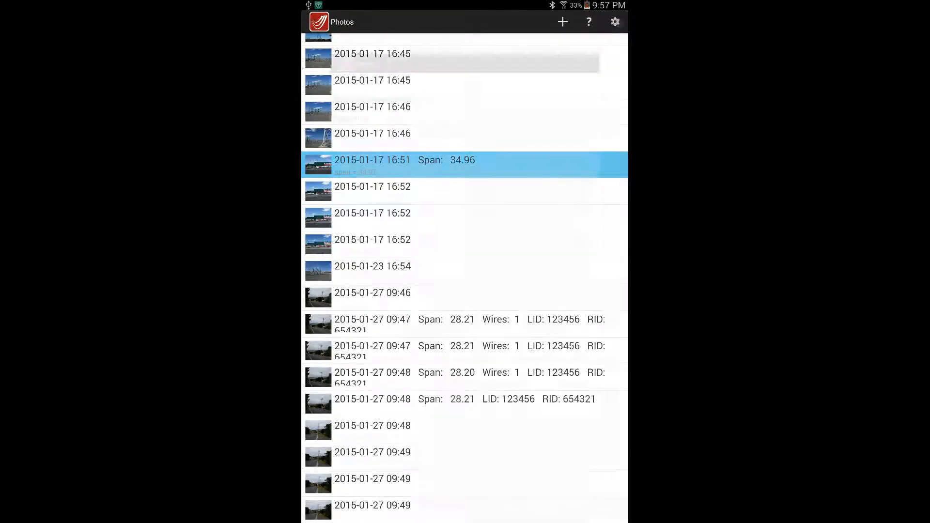
Step: Bring up the Camera parameters settings showing default Fx and Fy of 3132
left_click(615, 22)
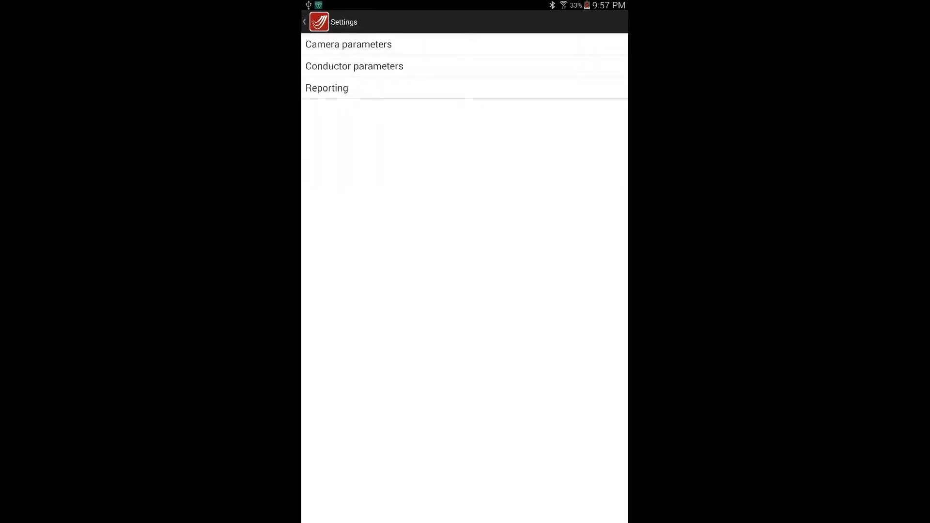
left_click(348, 44)
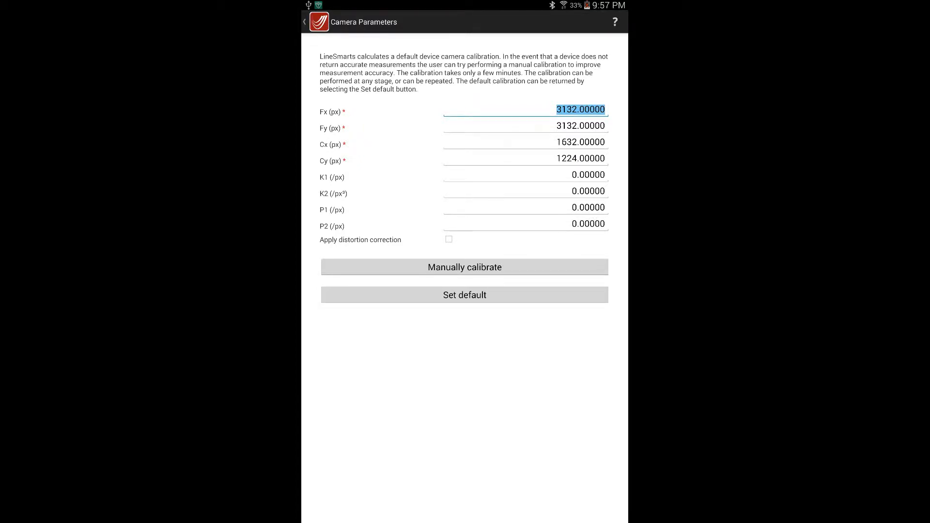
Step: Run a manual camera calibration, raising Fx to 3148.44727 and Fy to about 3147
left_click(464, 294)
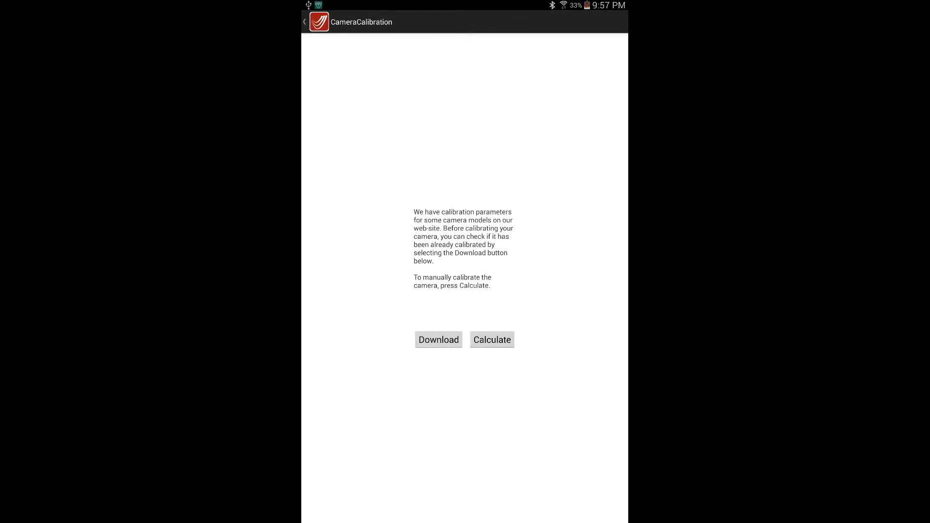
left_click(492, 339)
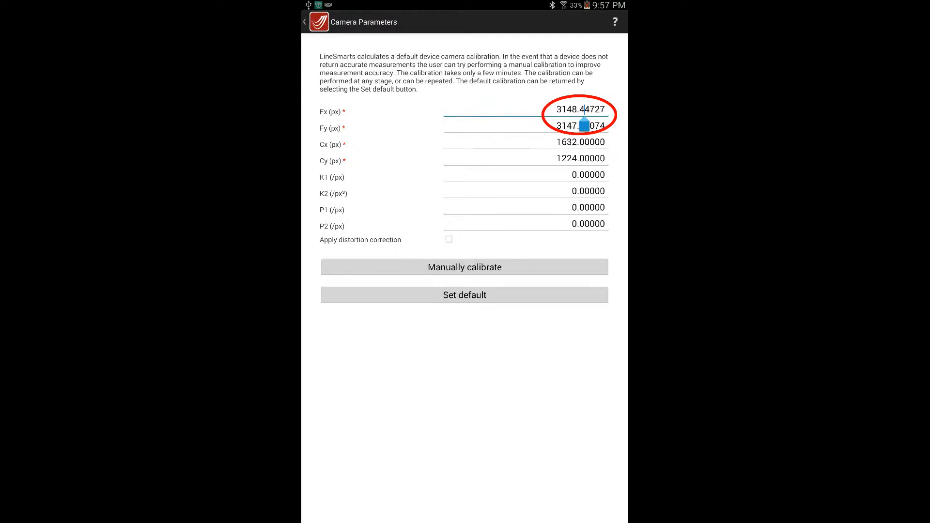
left_click(578, 125)
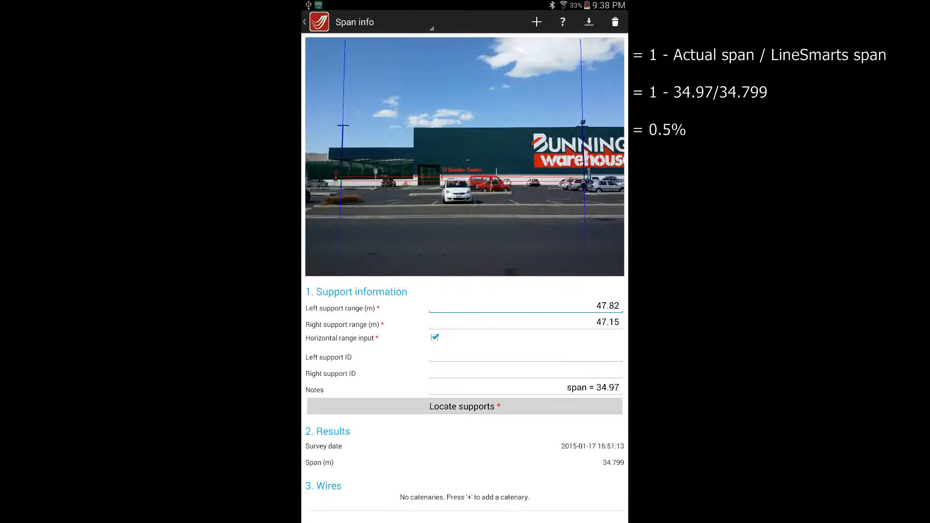
Step: Retype the Fy and Fx focal lengths as 3132 each
double_click(608, 305)
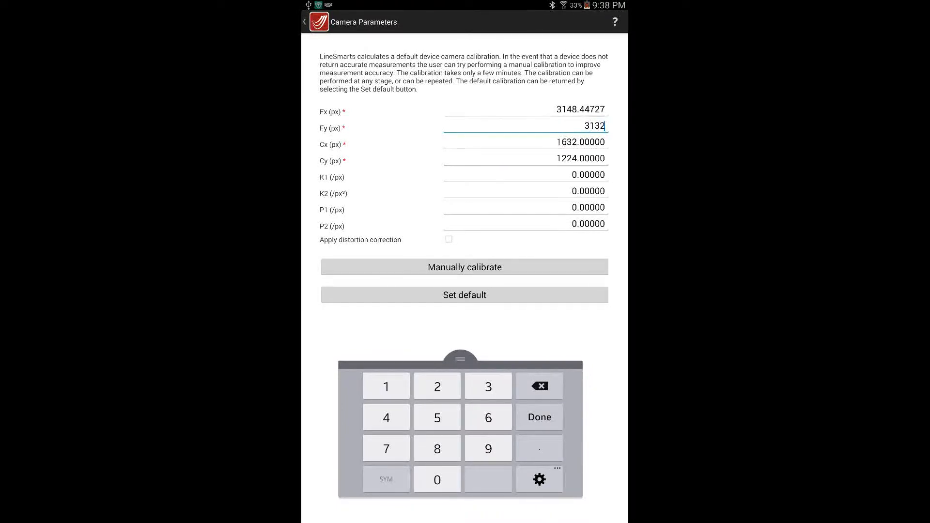
left_click(525, 111)
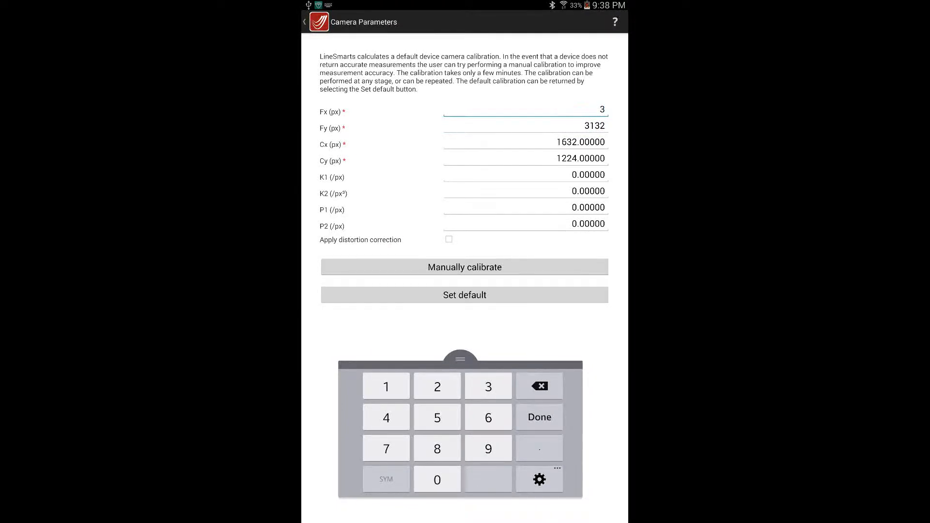
type("132")
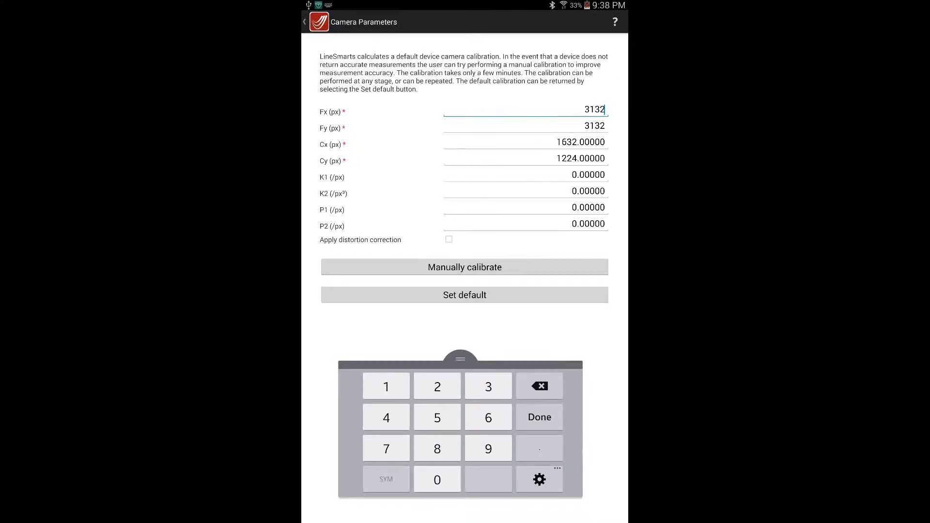
left_click(539, 416)
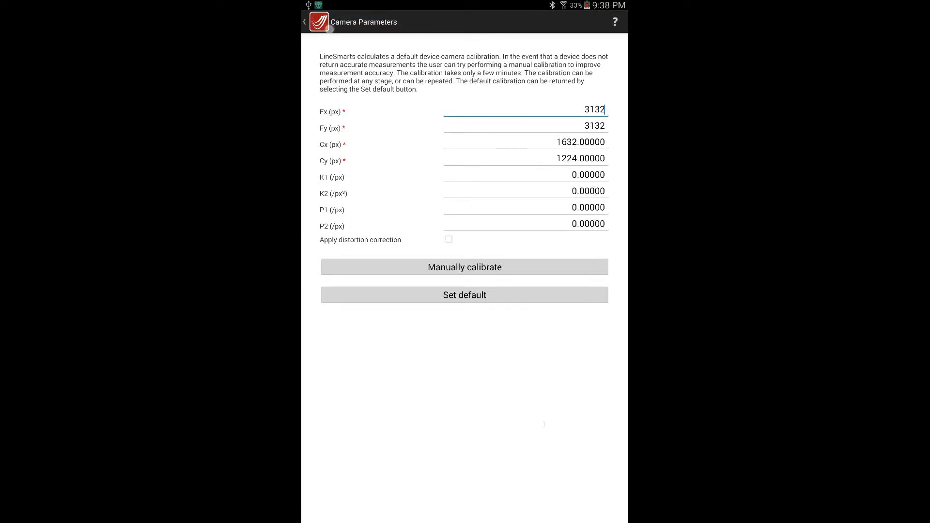
Step: Return to the span record and toggle Horizontal range input so the span recomputes to 34.956 m
left_click(304, 22)
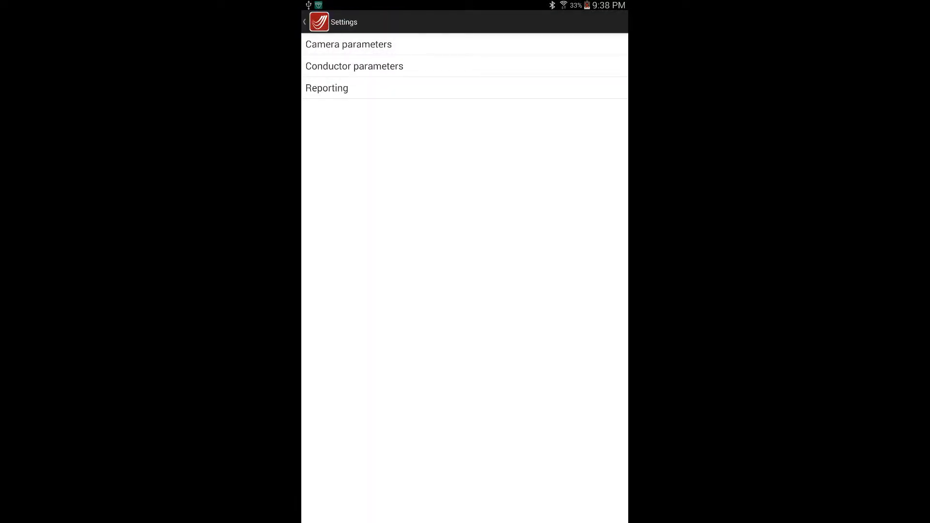
left_click(305, 22)
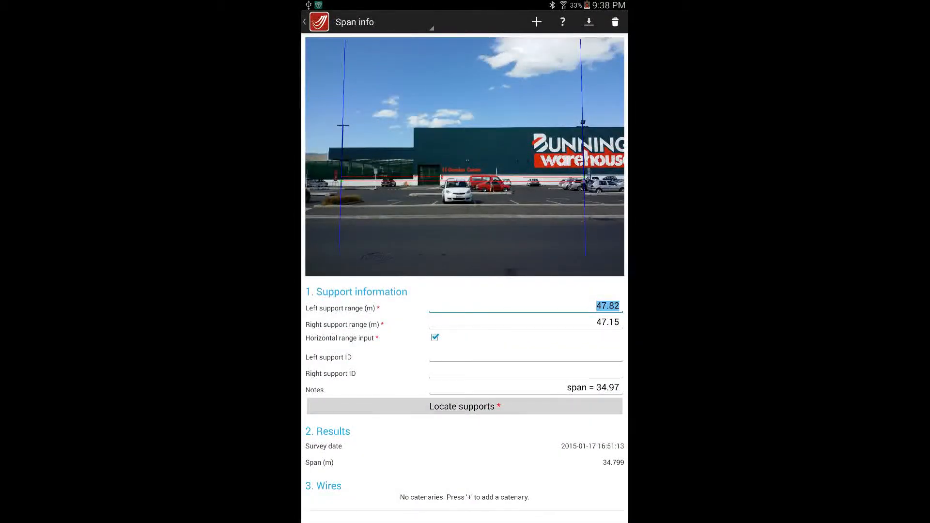
left_click(434, 337)
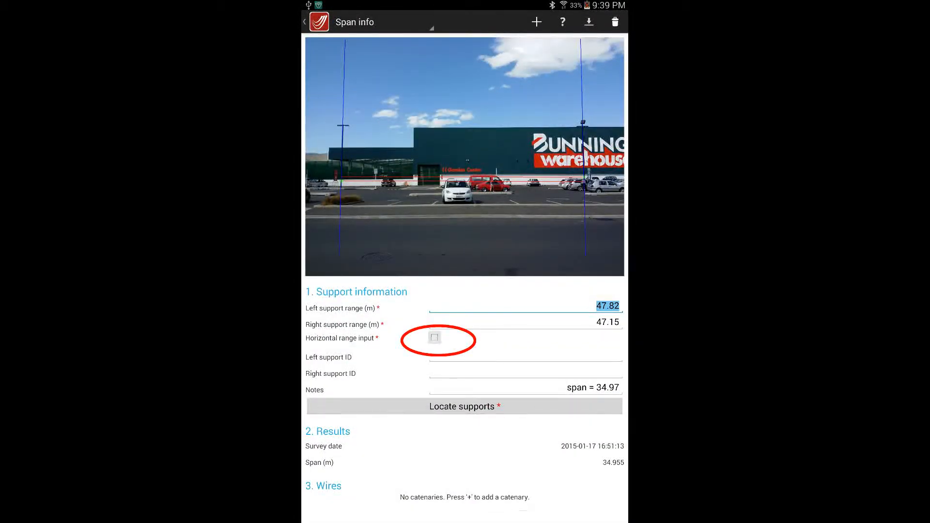
left_click(434, 337)
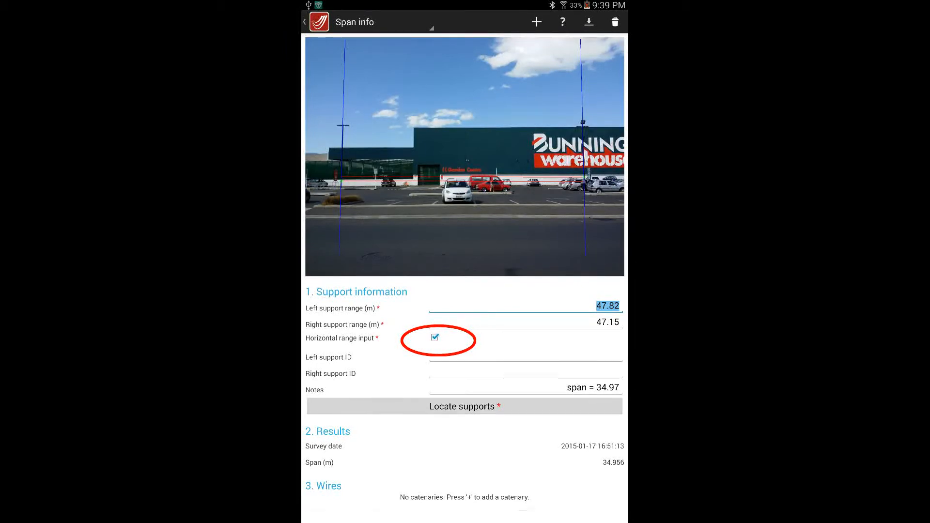